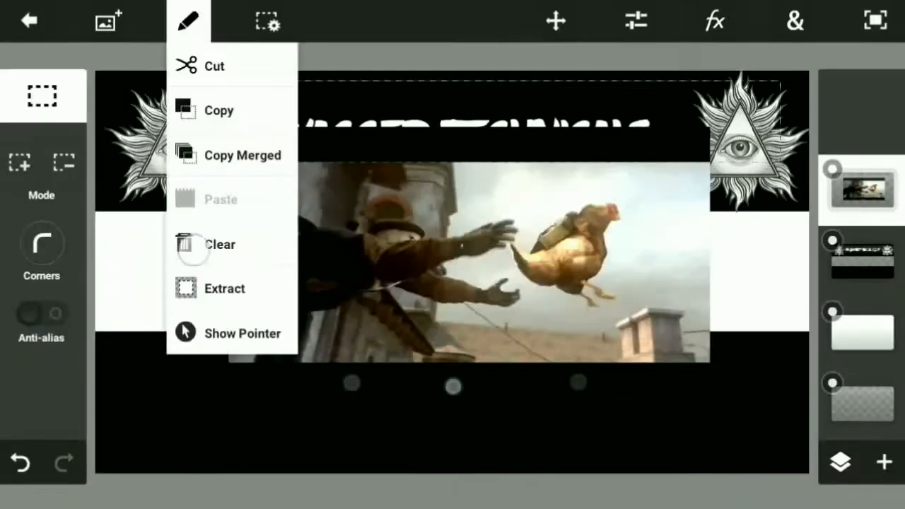
- Move the cut-out sniper and chicken-throwing soldier into the white strip under the title
left_click(225, 288)
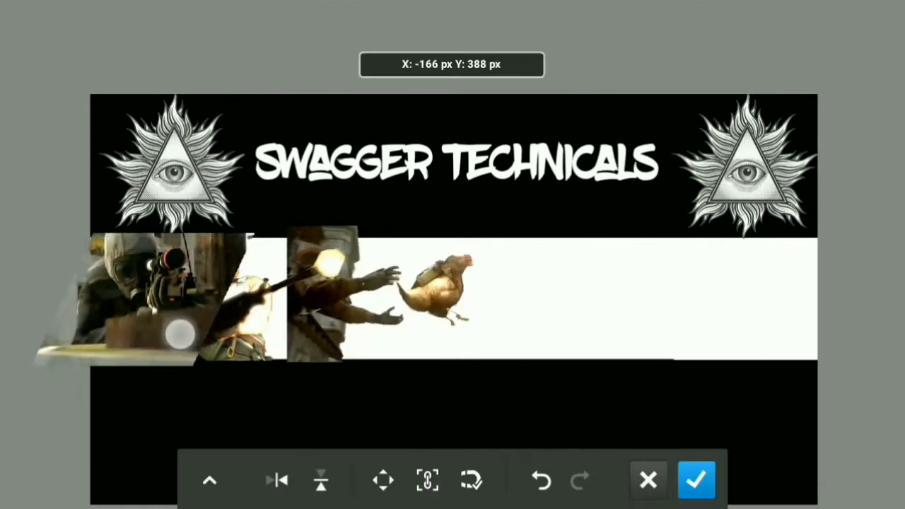
- Scale the sniper image down, place it at the strip's left edge and confirm the transform
left_click(695, 480)
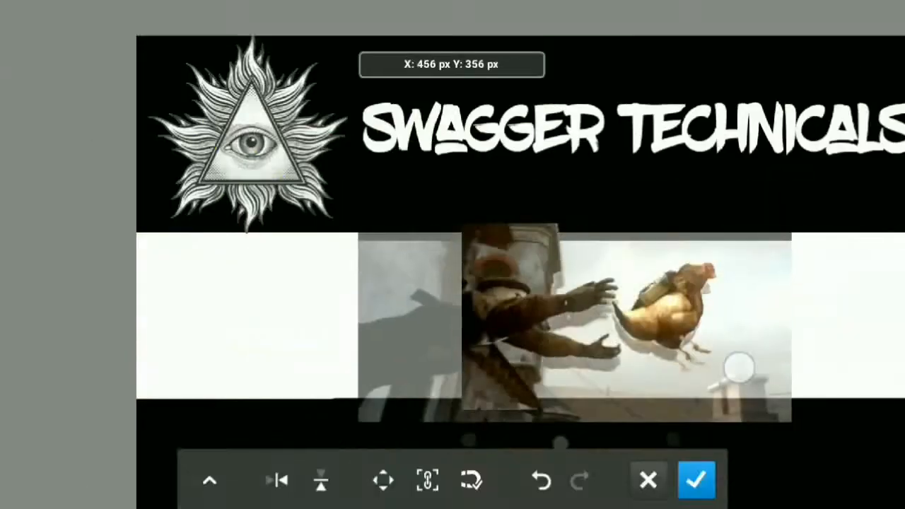
left_click(696, 480)
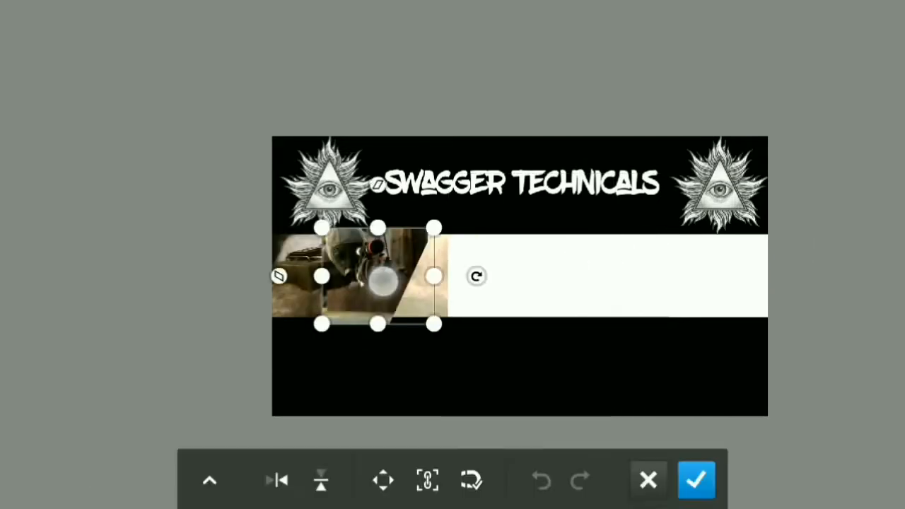
left_click(382, 481)
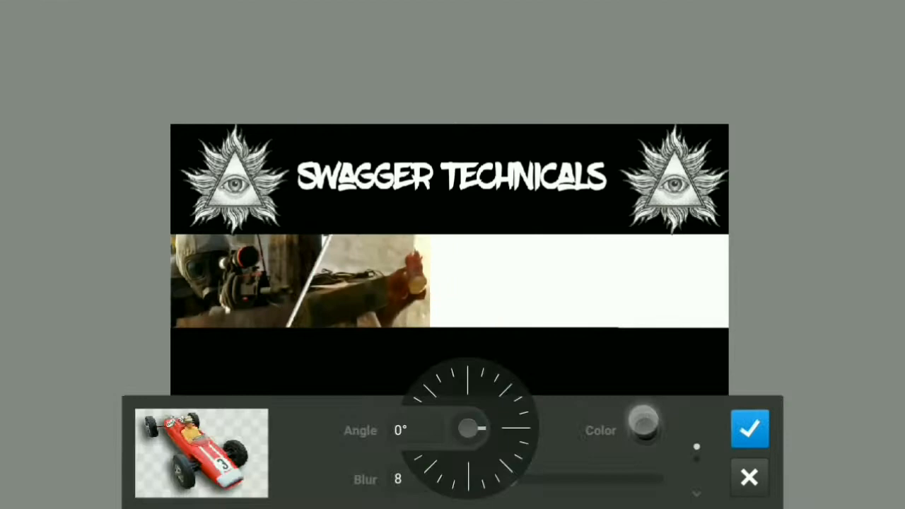
- Spread more screenshot layers across the strip and fade one layer to 65% opacity
left_click(750, 428)
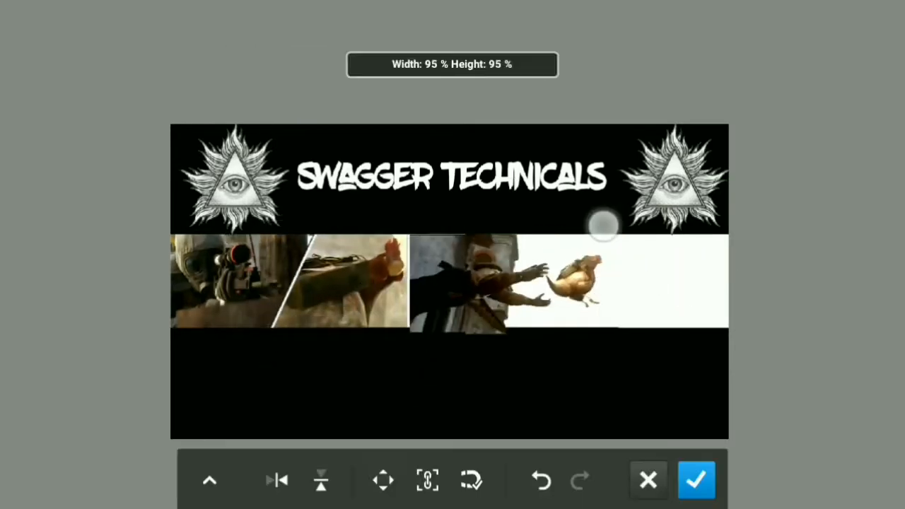
left_click(383, 480)
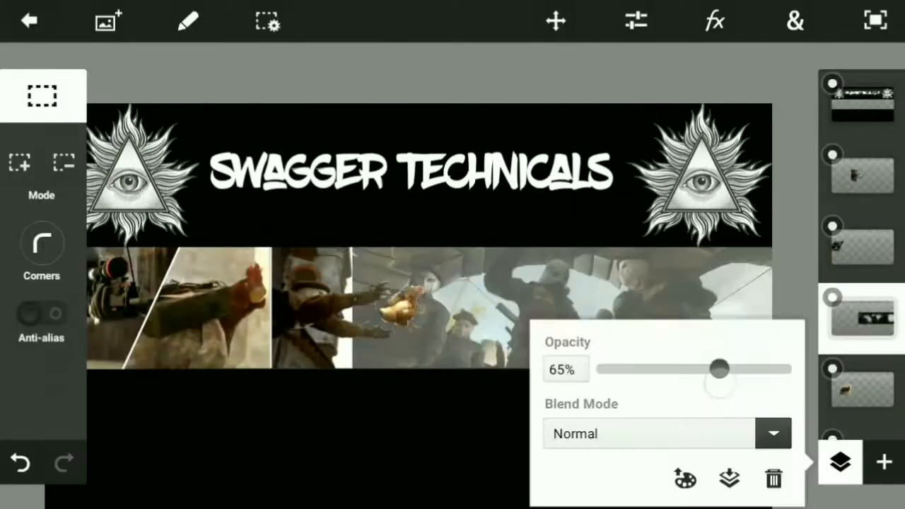
- Place the YOUR NAME logo and rifle soldier on the strip and apply a blue tint
left_click(772, 433)
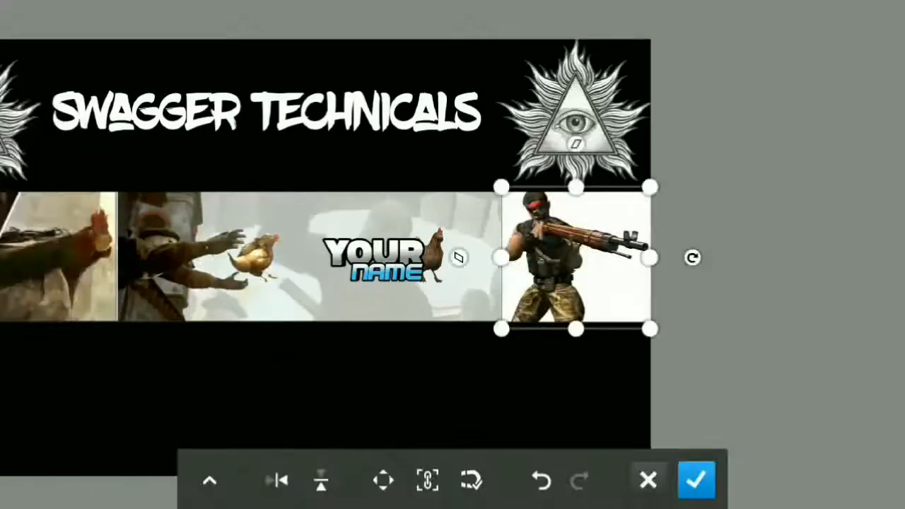
left_click(696, 480)
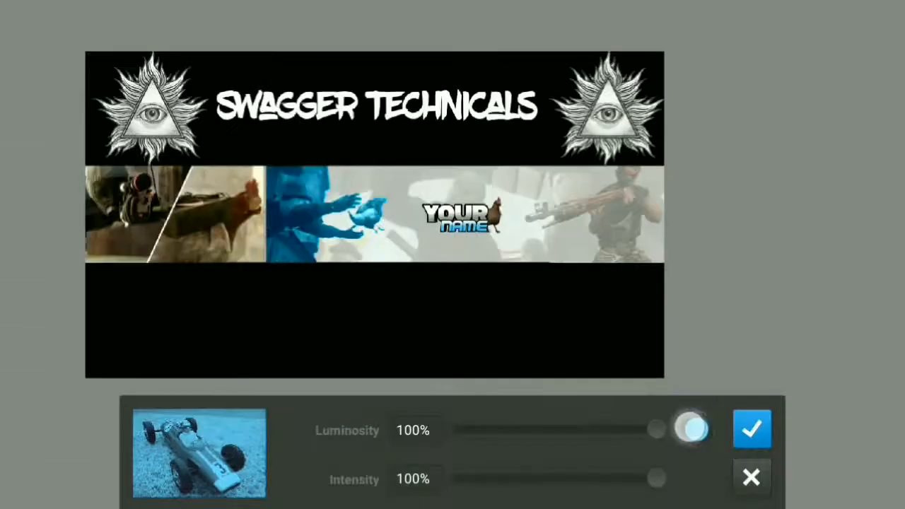